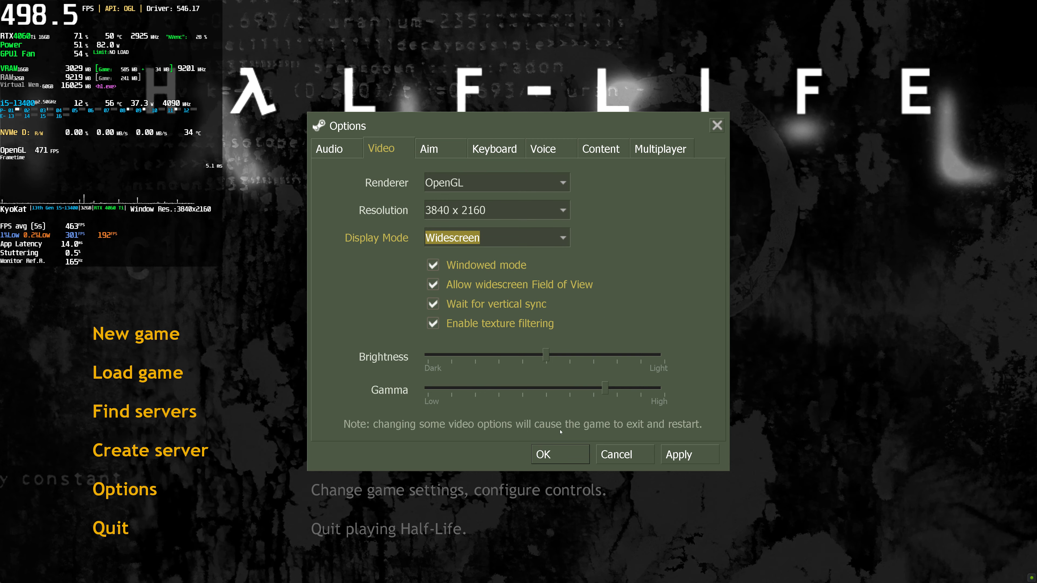
Confirm the Options dialog and reach the new-game menu with Medium difficulty.
left_click(432, 304)
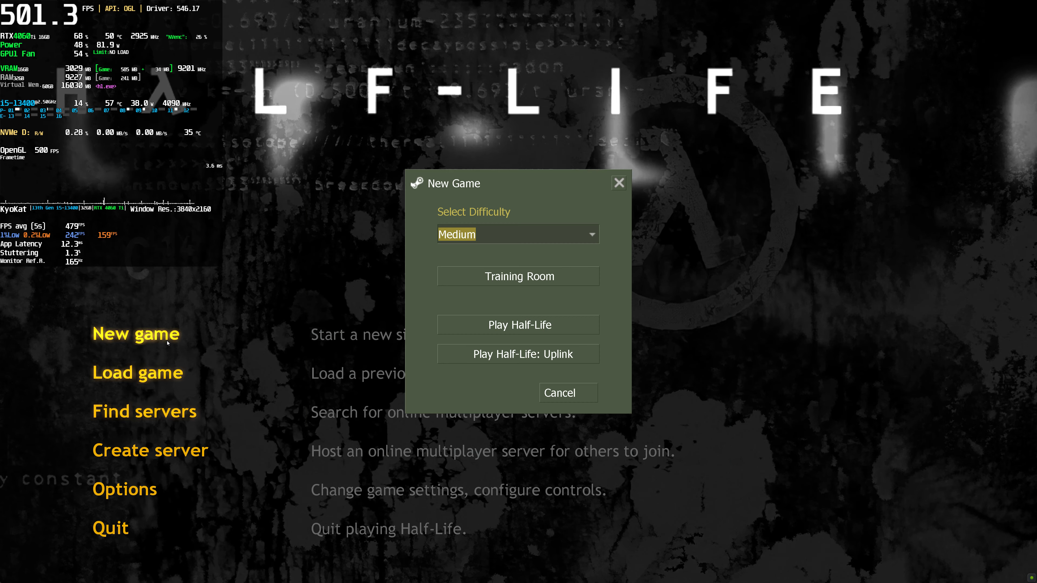
left_click(518, 324)
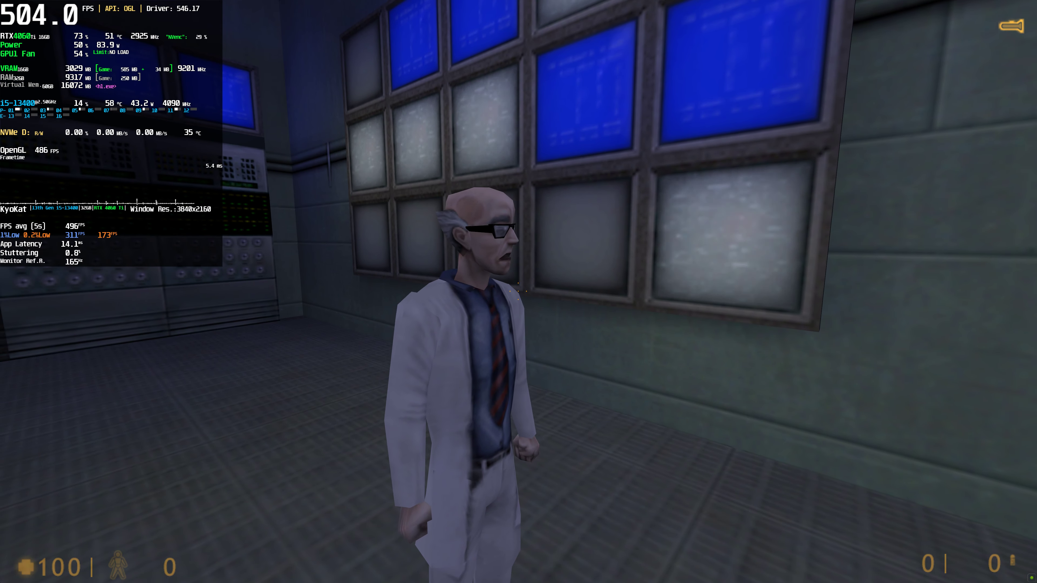
mouse_move(518, 292)
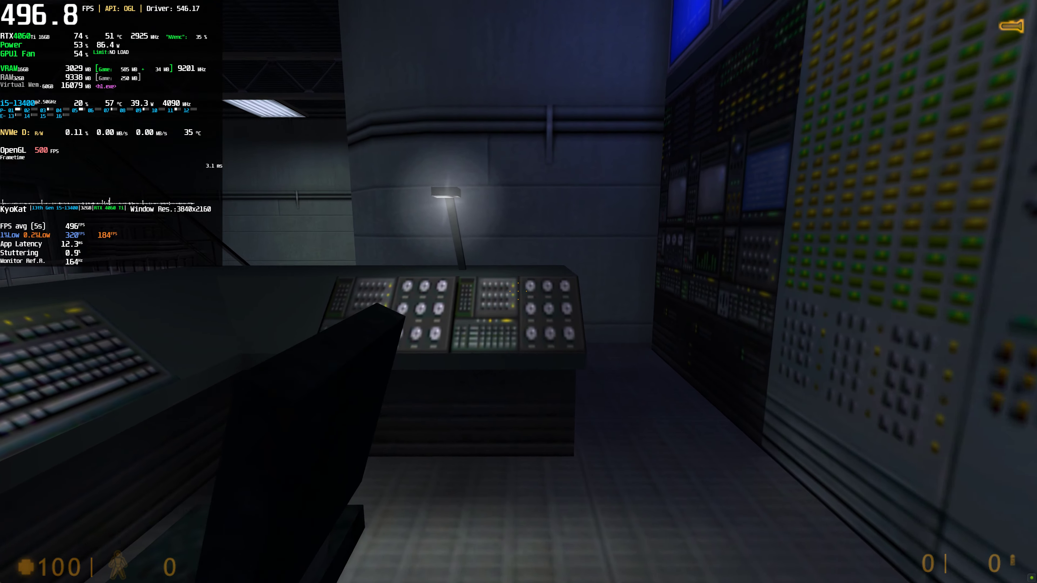
mouse_move(519, 292)
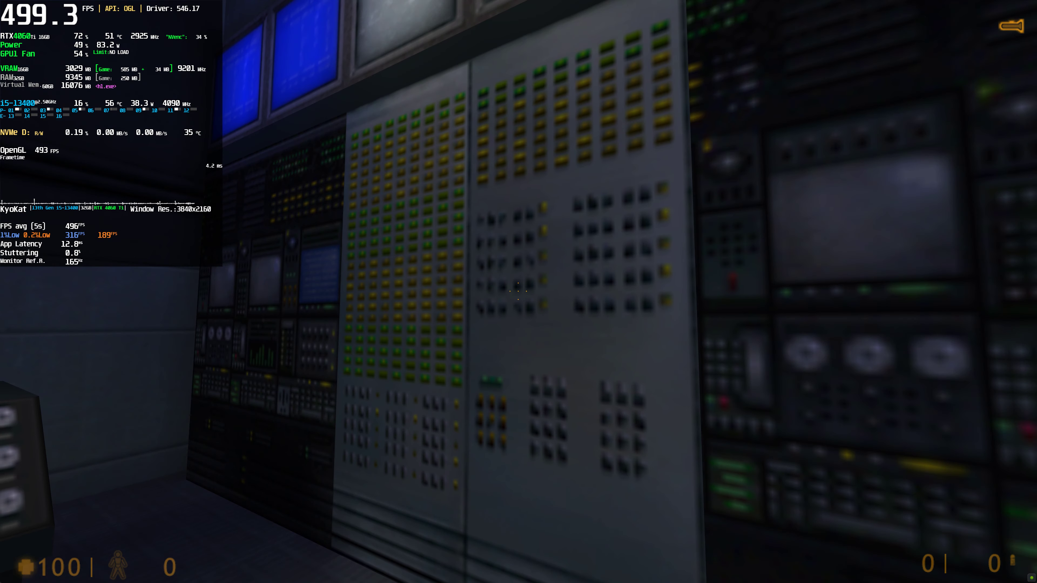
mouse_move(519, 292)
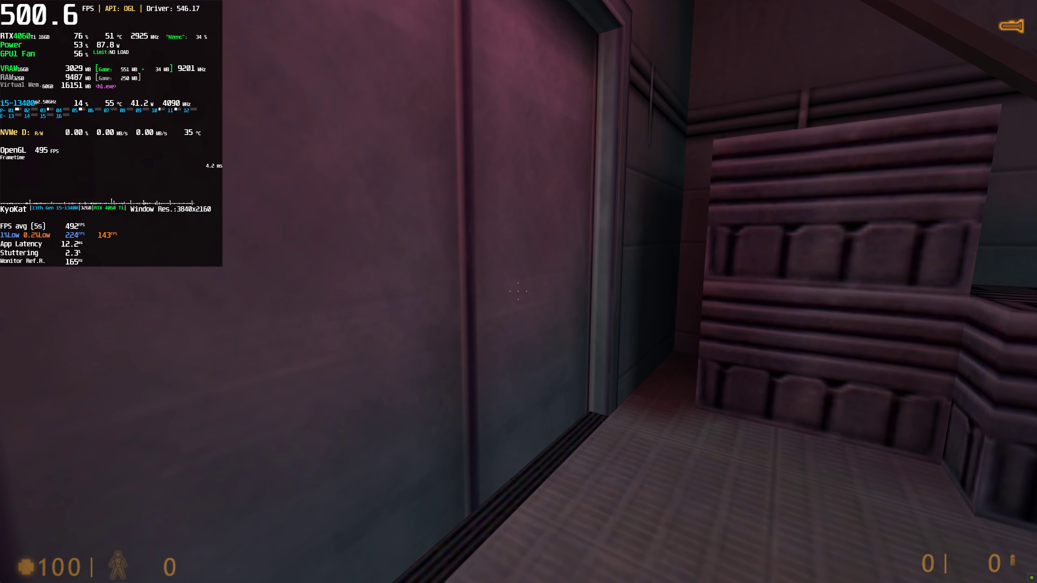
mouse_move(518, 292)
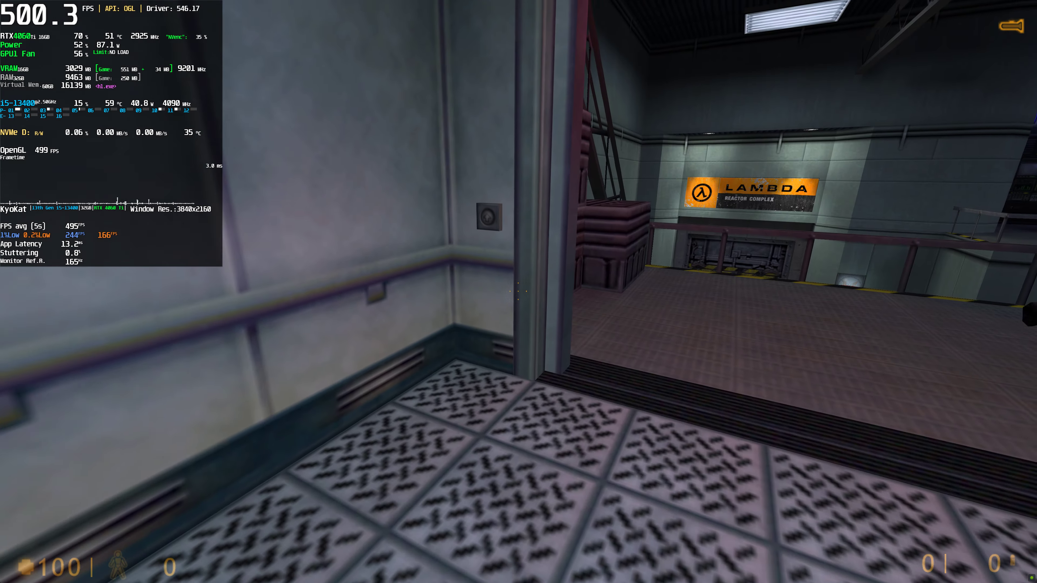
mouse_move(518, 292)
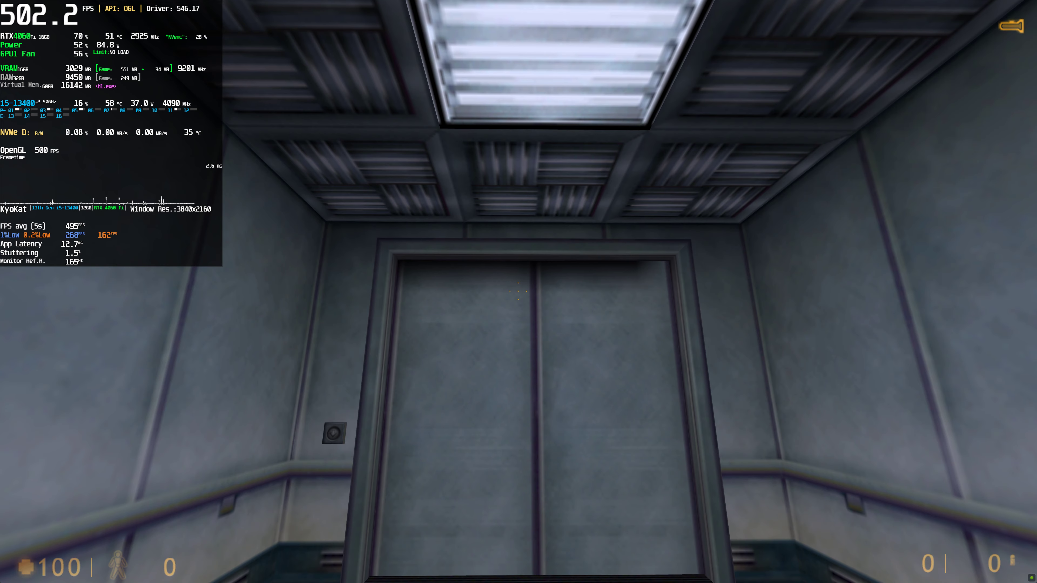
mouse_move(518, 291)
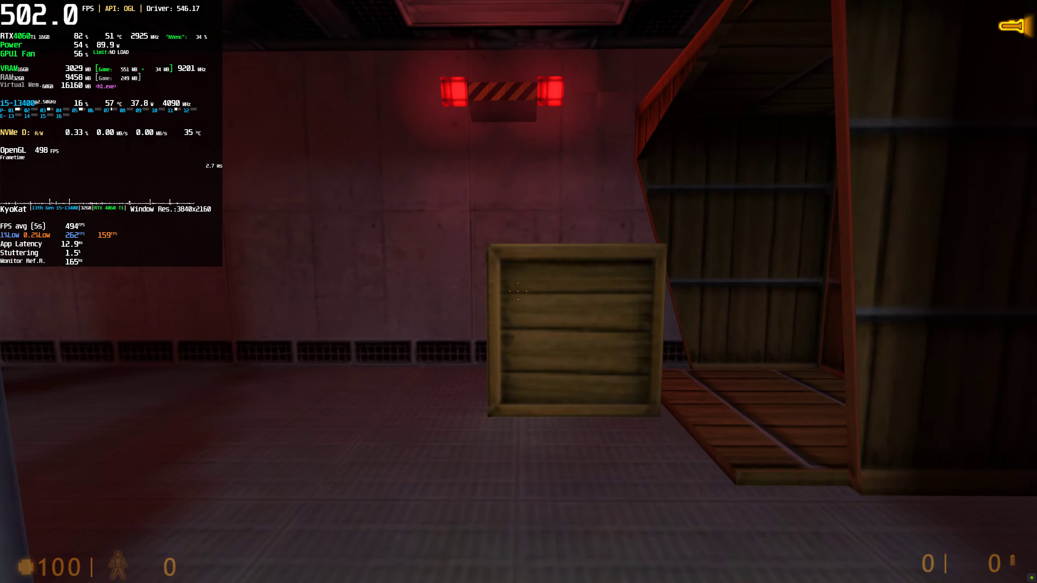
mouse_move(519, 292)
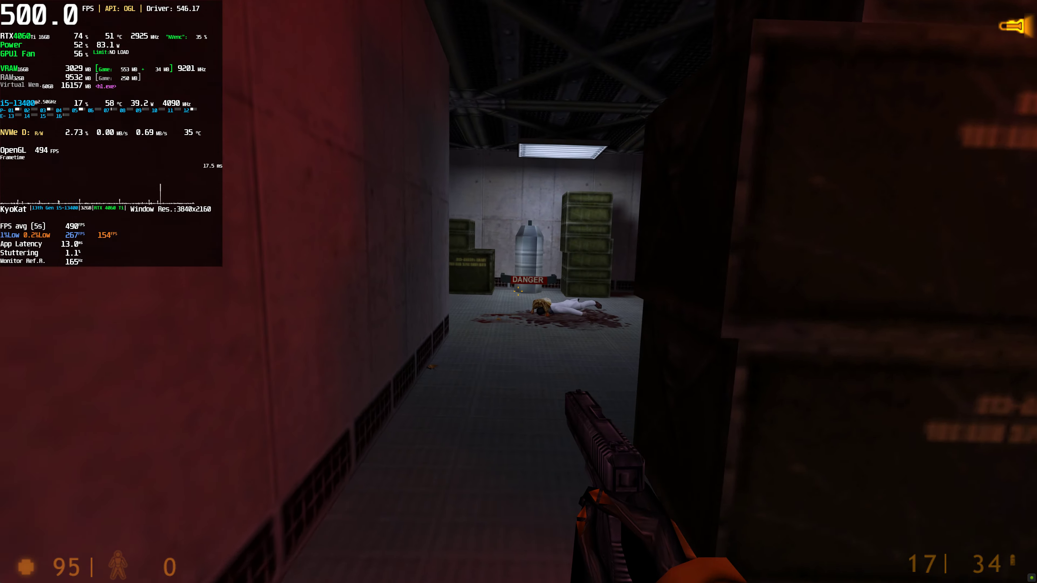
Fire the pistol at the warehouse attacker, then at the soldier down the long corridor.
left_click(519, 291)
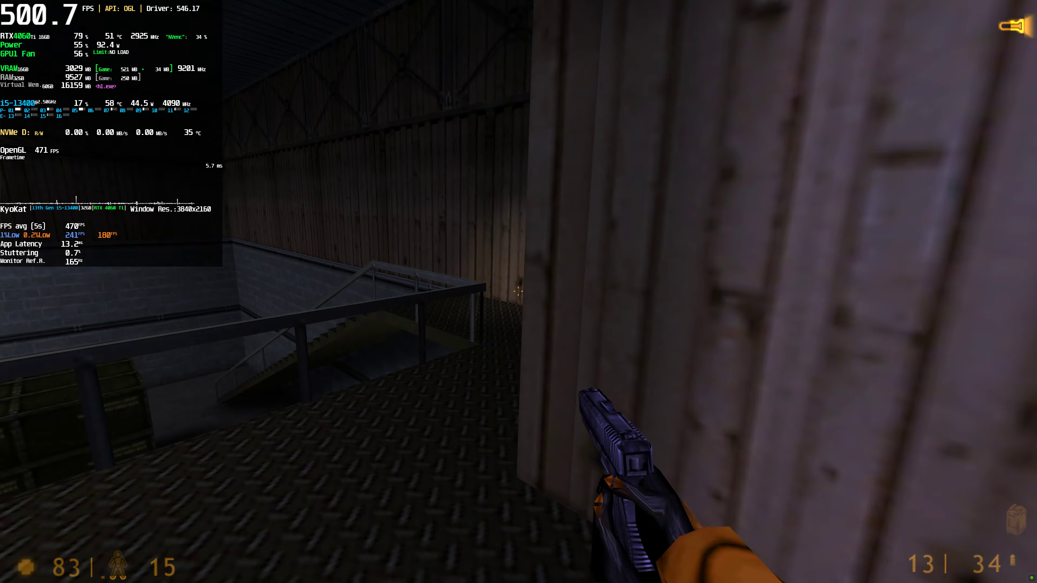
mouse_move(518, 291)
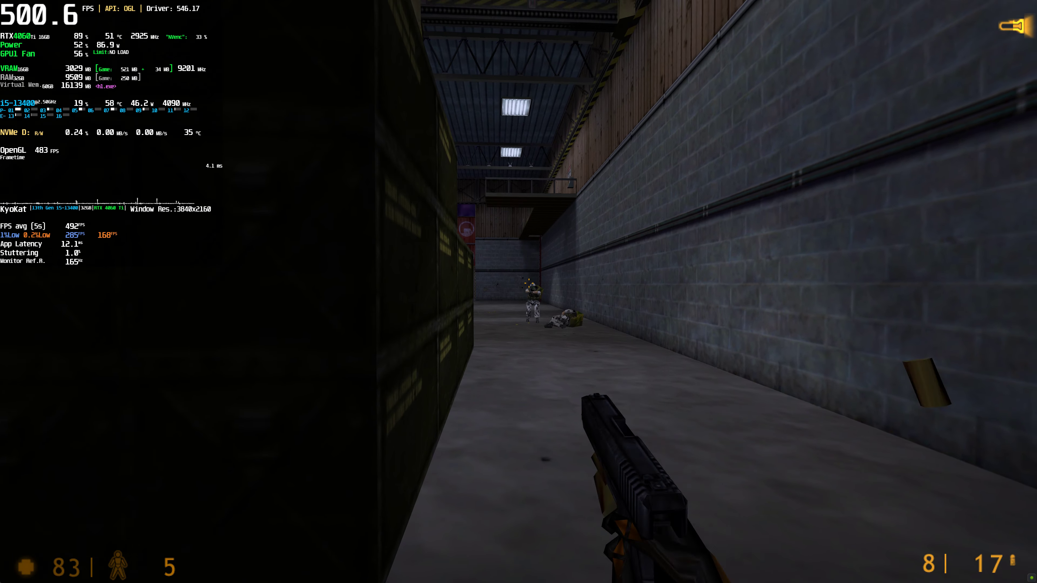
left_click(519, 292)
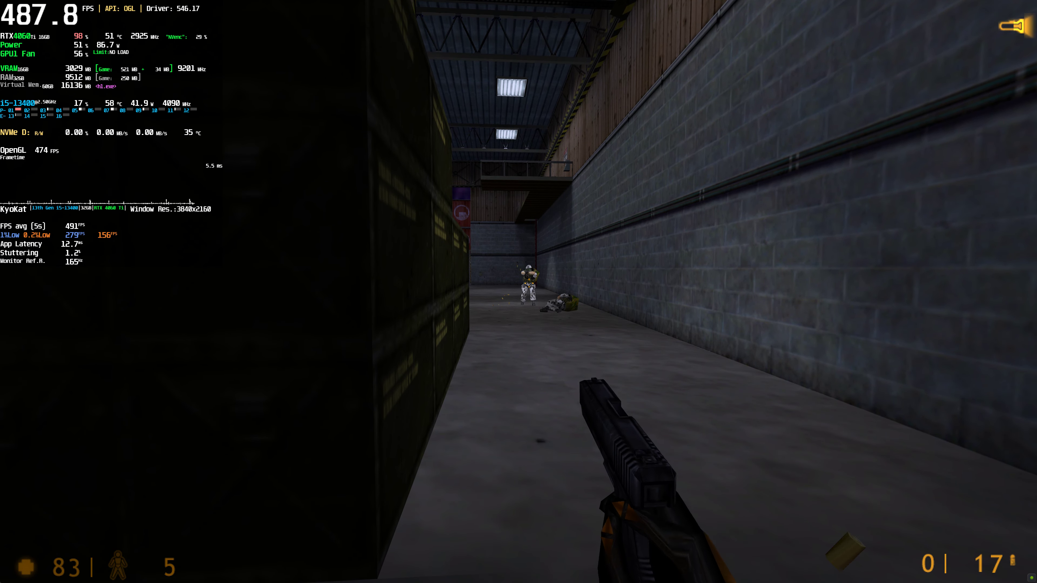